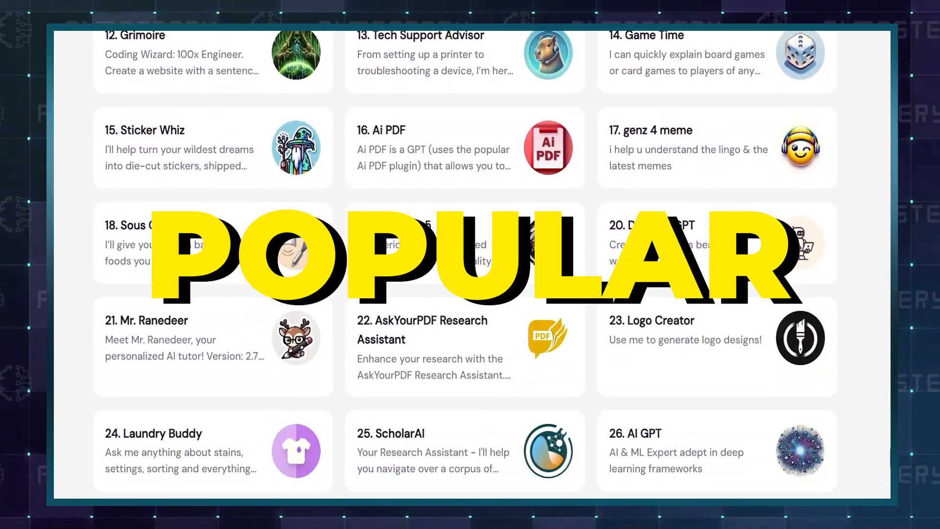
# Scroll down the ranking page to view the GPTs ranked 12 through 55.
pyautogui.scroll(-3)
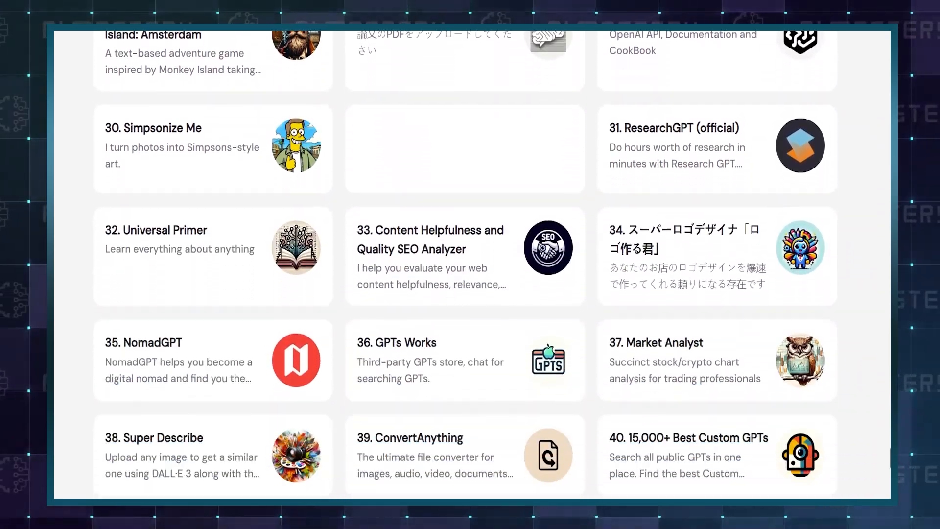
pyautogui.scroll(-3)
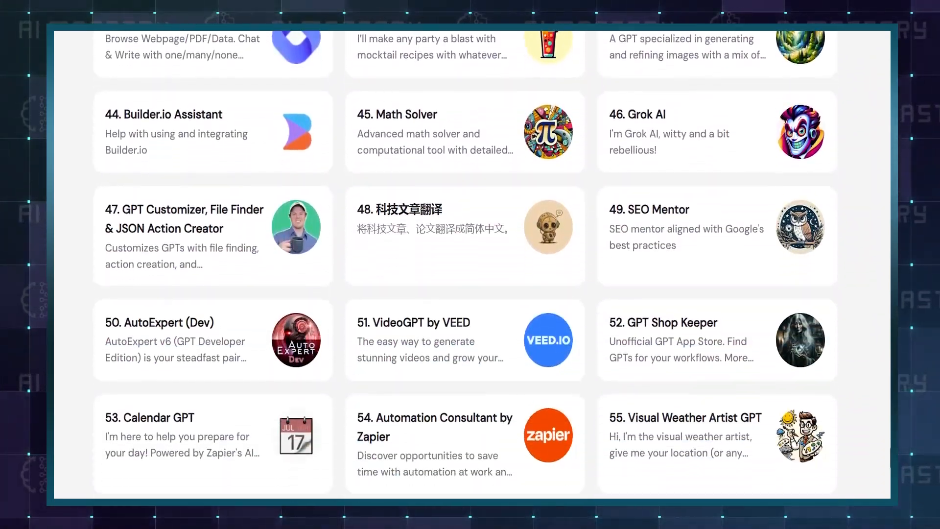
pyautogui.scroll(-3)
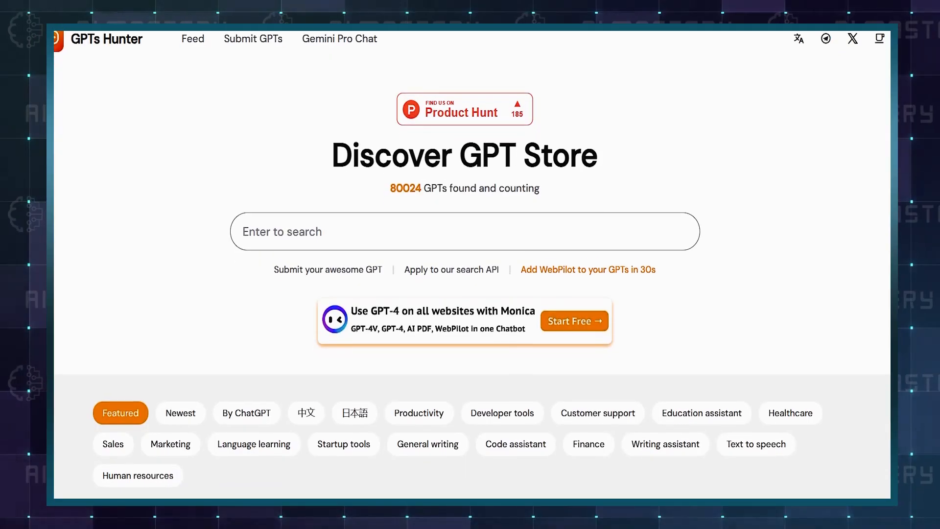
pyautogui.scroll(-3)
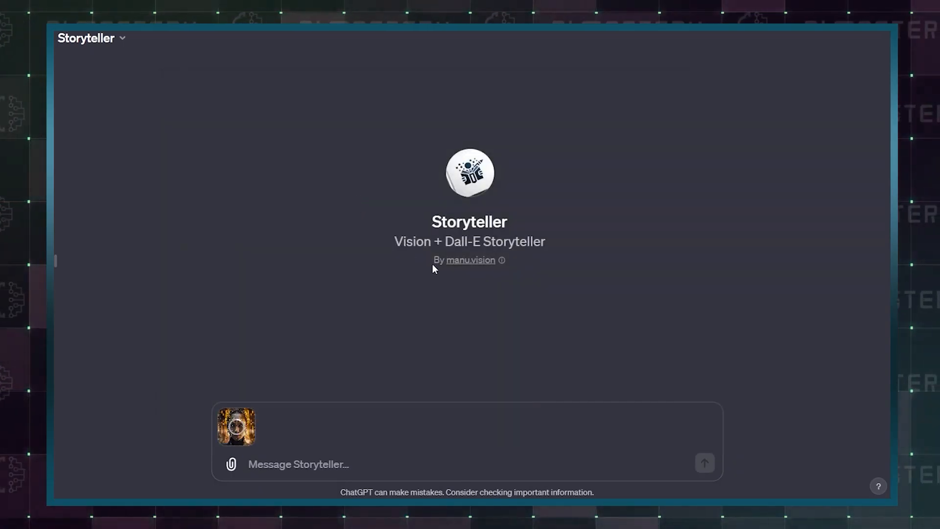
# Visit Storyteller and YT transcriber, then send Cosmic Dream the history-themed cafe setting prompt.
pyautogui.click(704, 463)
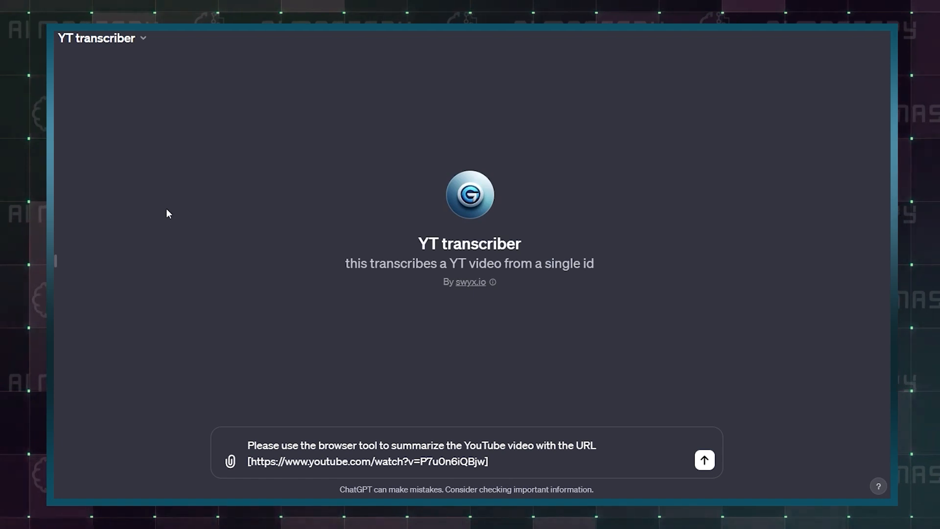
pyautogui.click(704, 460)
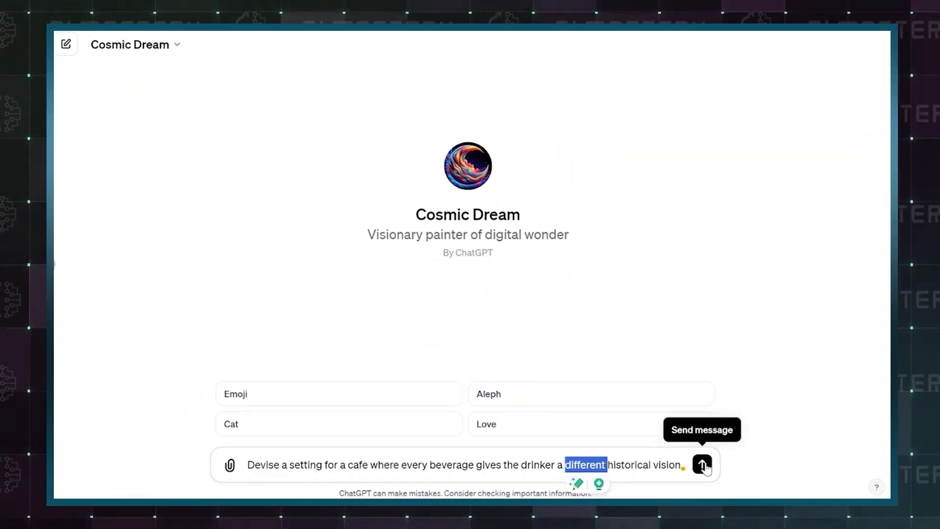
pyautogui.click(701, 464)
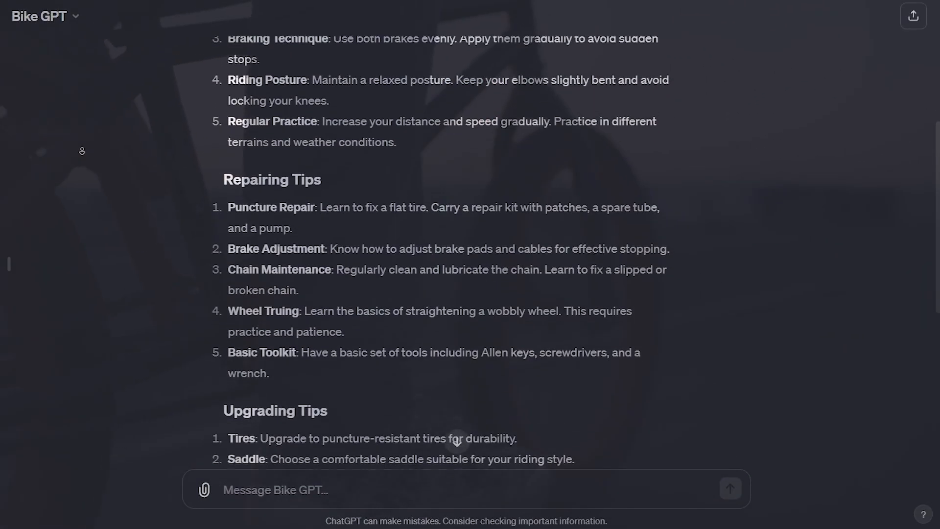
# Read through Bike GPT's repair tips and the 国会議事録検索 for GPTs answer on Japan's parliament.
pyautogui.scroll(-3)
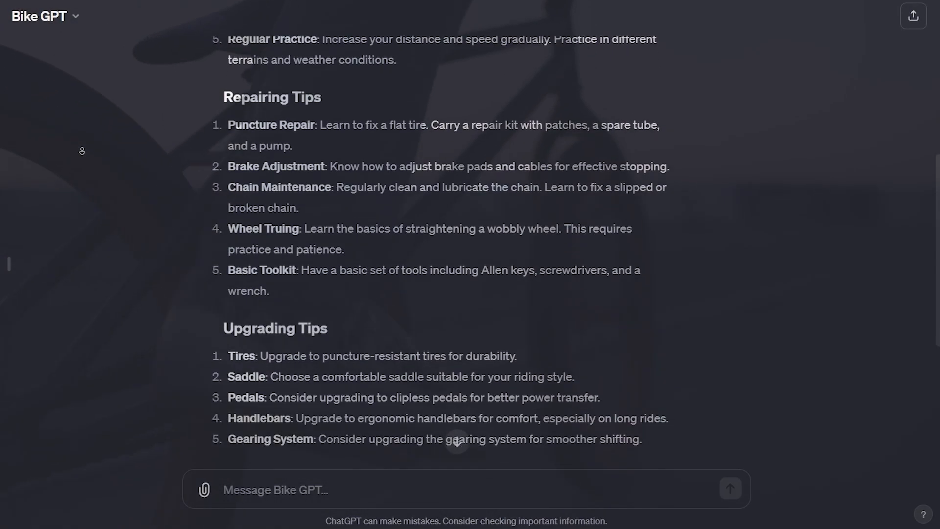
pyautogui.scroll(-3)
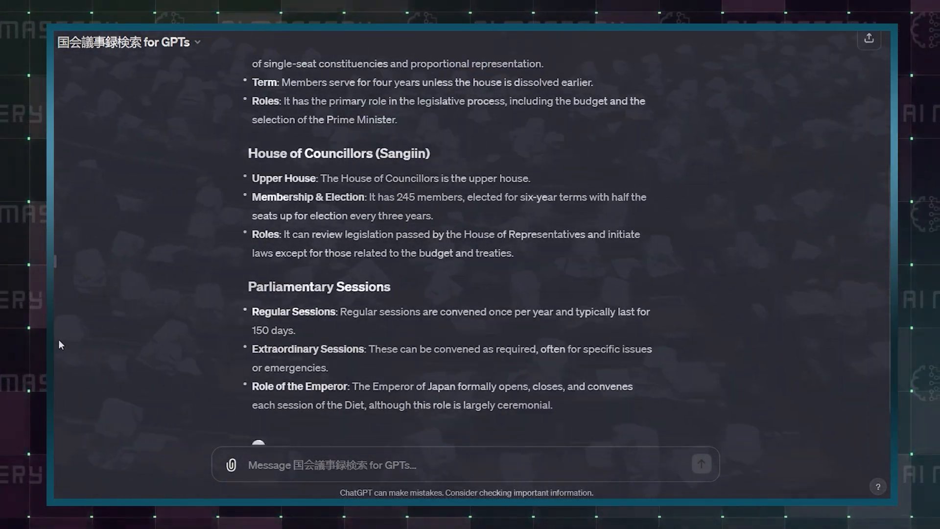
pyautogui.scroll(-3)
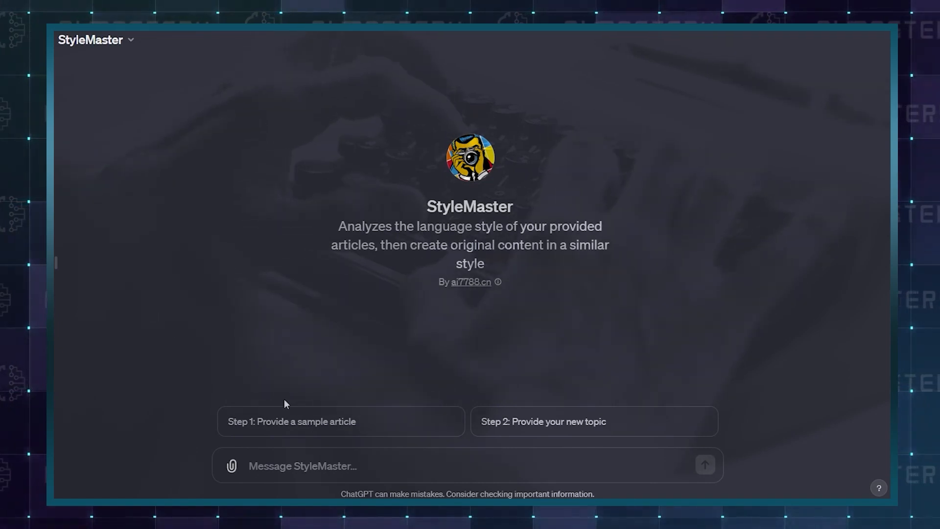
# Switch to the Dejargonizer GPT and enter the word 'Irregardless' for explanation.
pyautogui.click(339, 421)
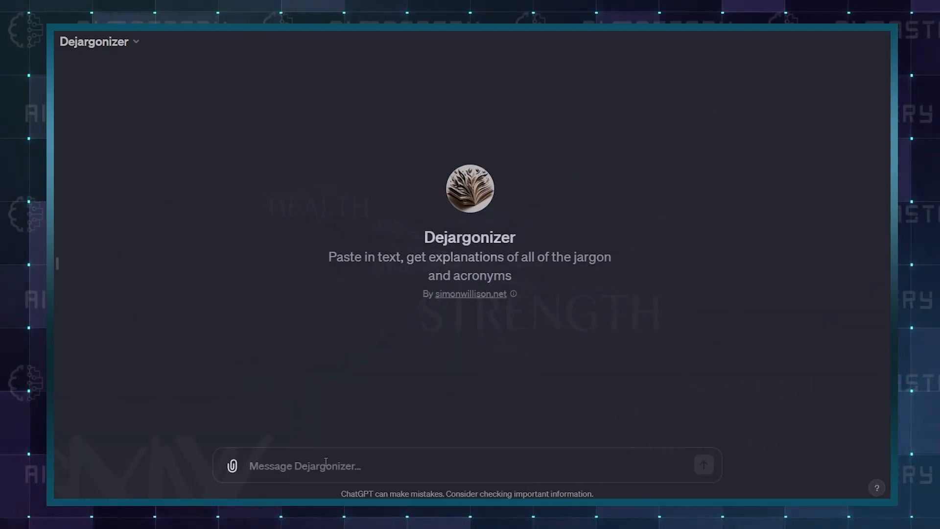
pyautogui.write('Irregardless')
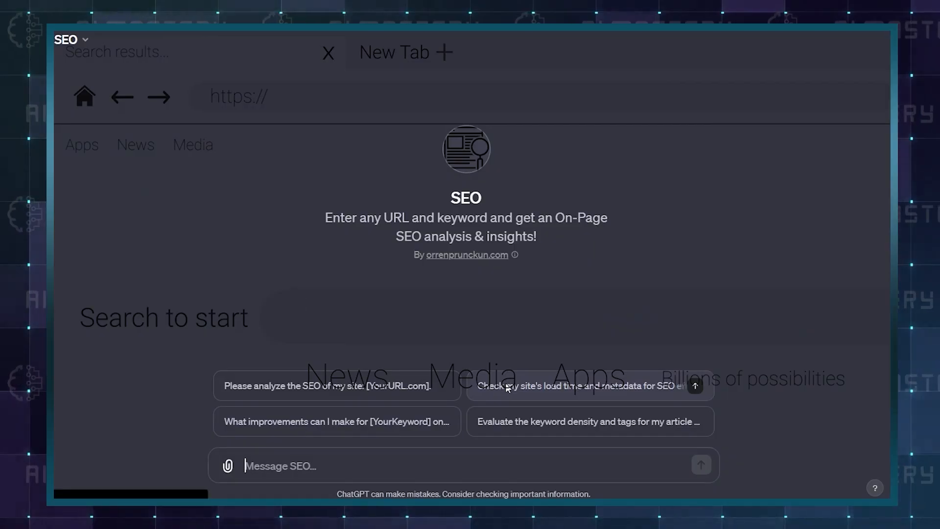
# Start a message to the SEO GPT, then ask Creative Writing Coach 'How do I show rather than tell'.
pyautogui.click(589, 386)
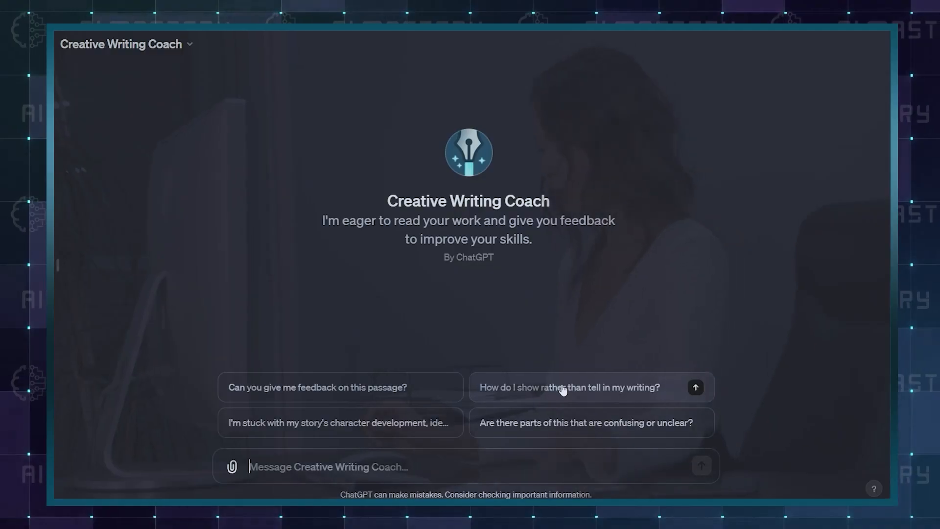
pyautogui.click(589, 387)
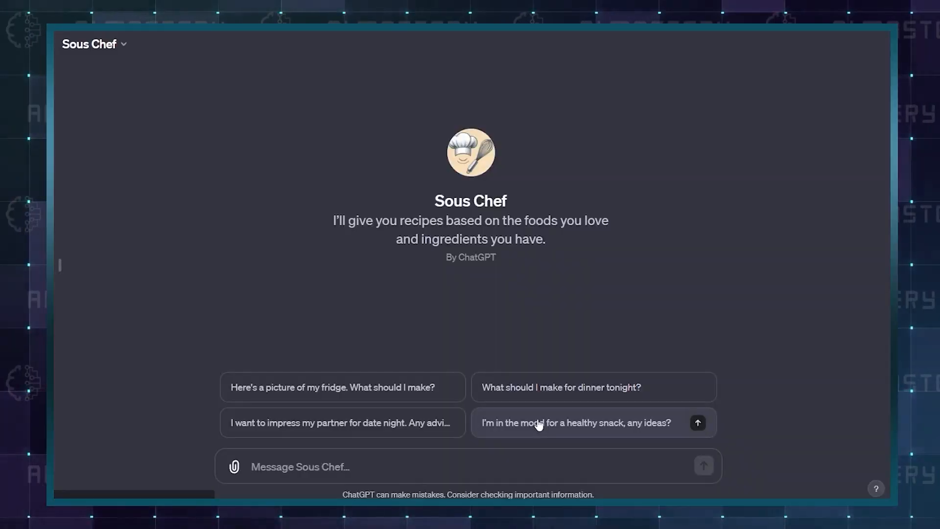
pyautogui.moveTo(293, 311)
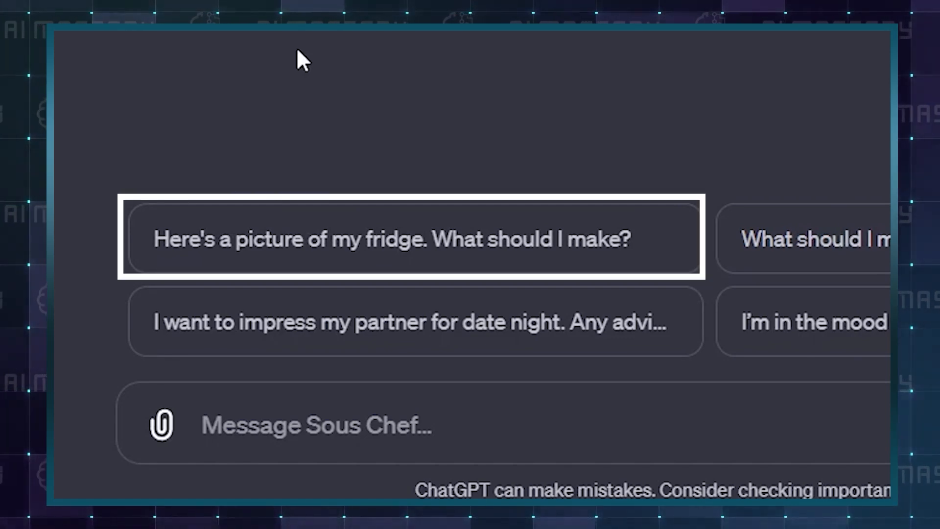
# Bring up the Sous Chef GPT chat with its recipe conversation starters.
pyautogui.click(413, 238)
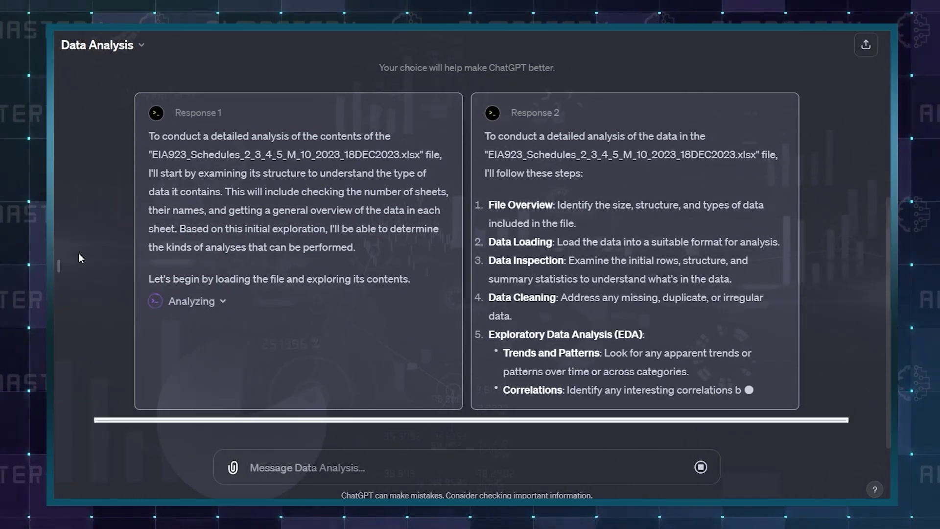
# Review Data Analysis's two spreadsheet responses, then follow the 'here' link to the live TechStart webpage.
pyautogui.scroll(-3)
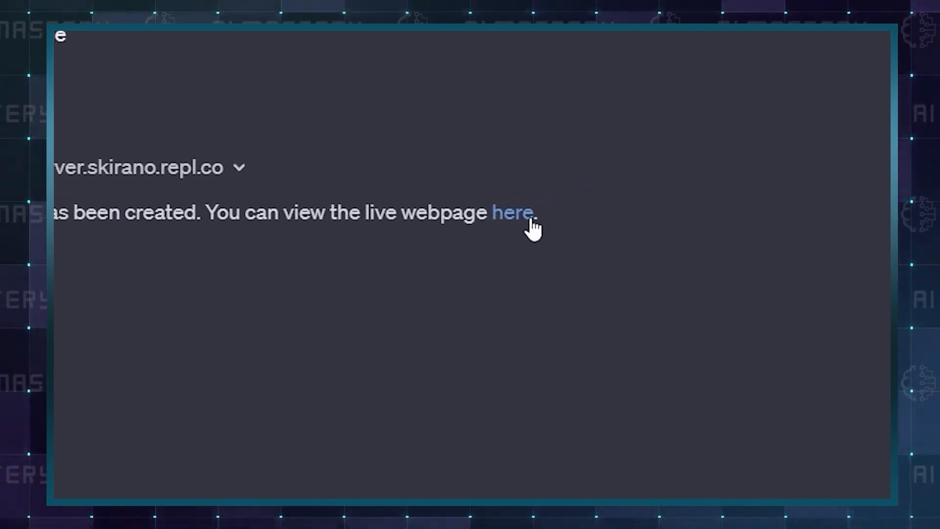
pyautogui.click(512, 213)
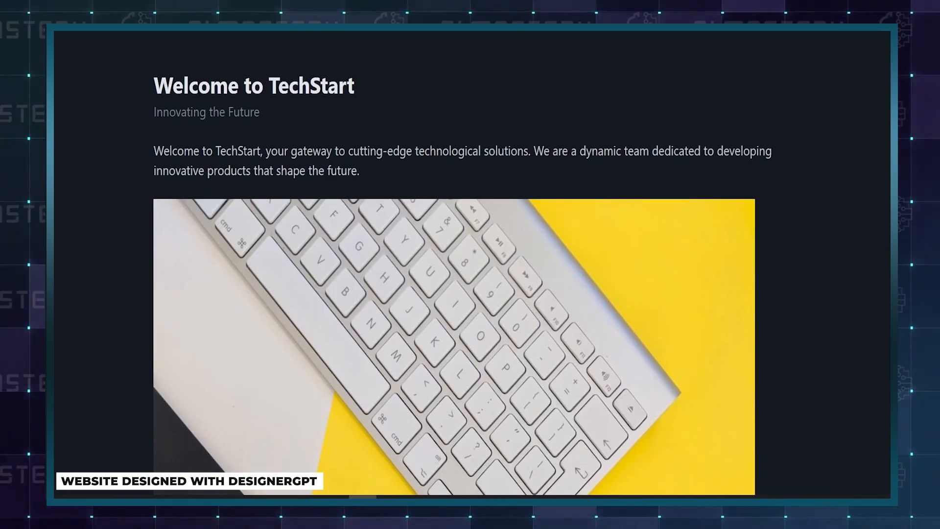
pyautogui.scroll(-3)
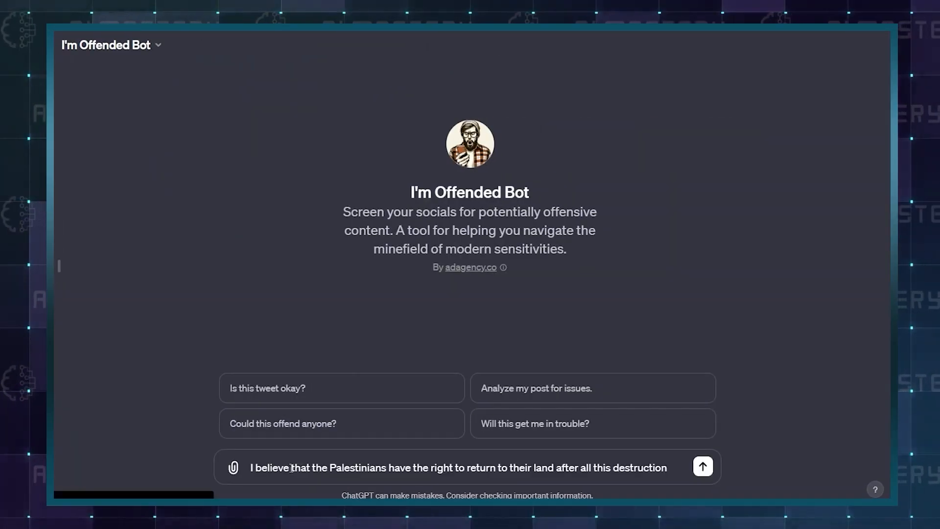
# Submit the drafted post about Palestinians' right to return to the I'm Offended Bot for screening.
pyautogui.click(702, 466)
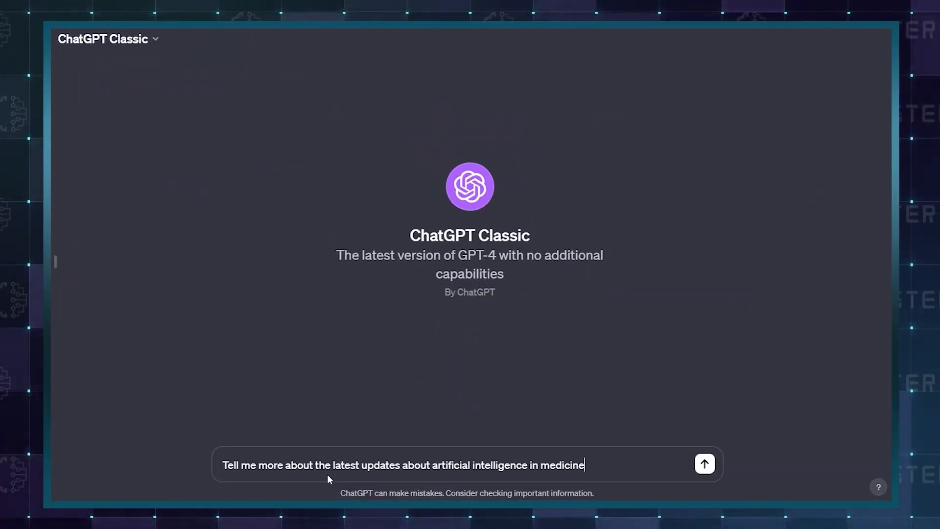
# Send ChatGPT Classic the question about the latest AI updates in medicine.
pyautogui.click(704, 463)
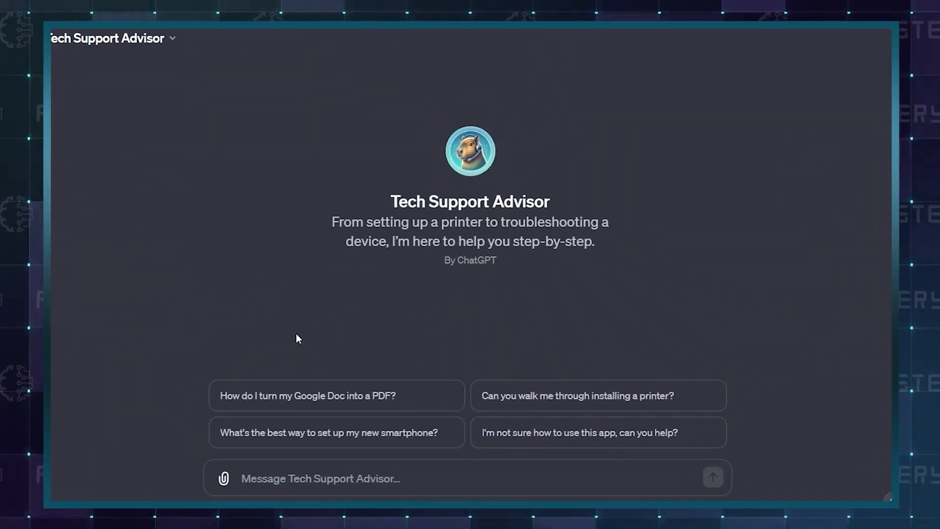
# Show the Tech Support Advisor GPT start page with its printer and device help suggestions.
pyautogui.click(597, 395)
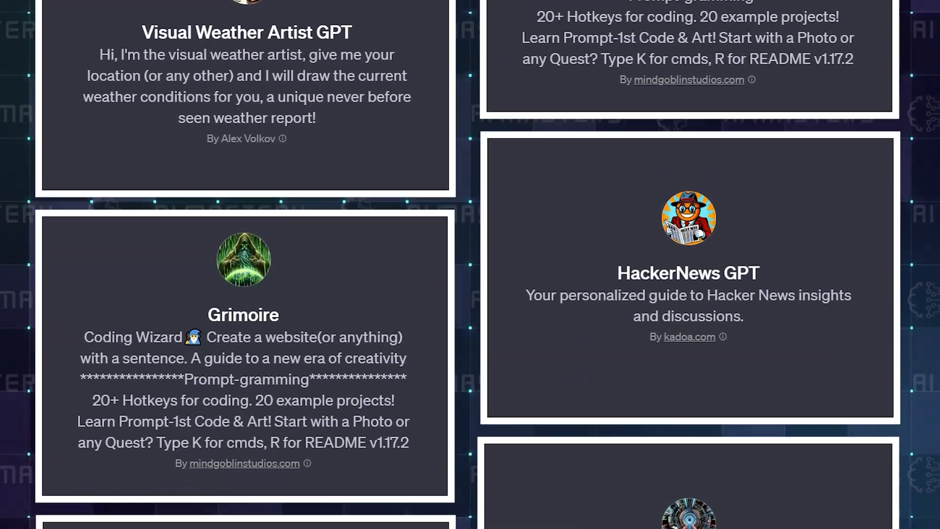
# Locate The Negotiator card in the ranking list and bring up its chat page.
pyautogui.scroll(-3)
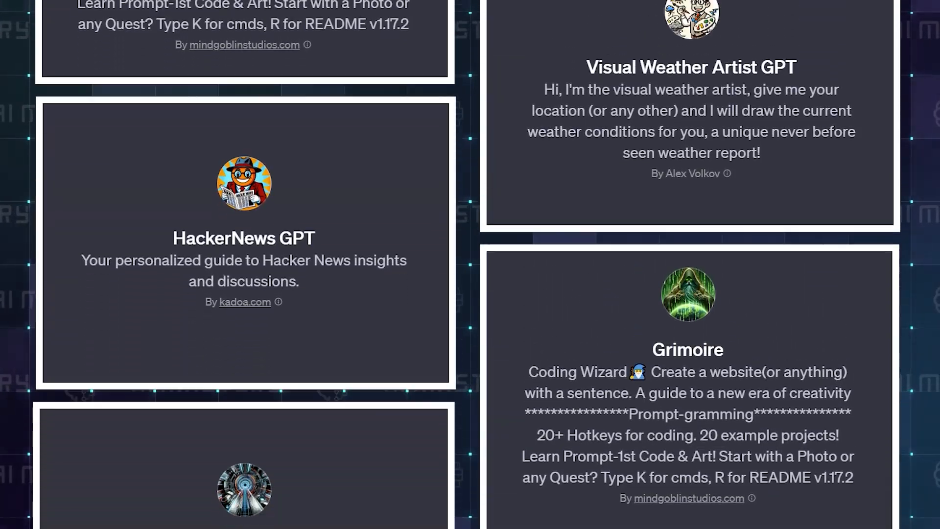
pyautogui.scroll(-3)
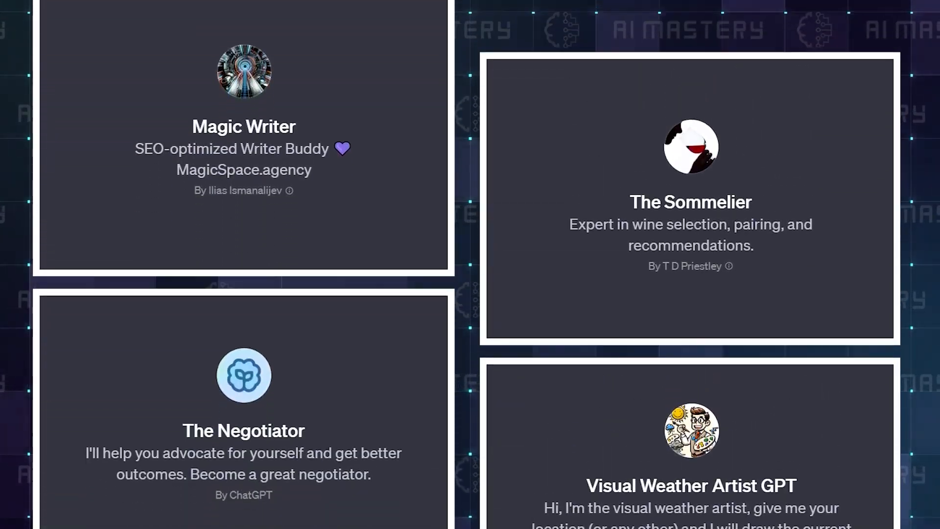
pyautogui.click(244, 389)
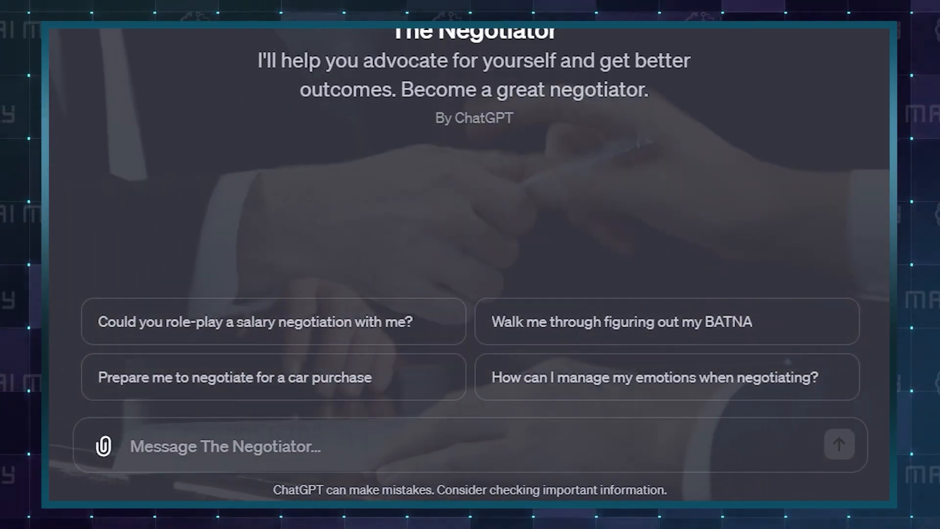
pyautogui.click(254, 321)
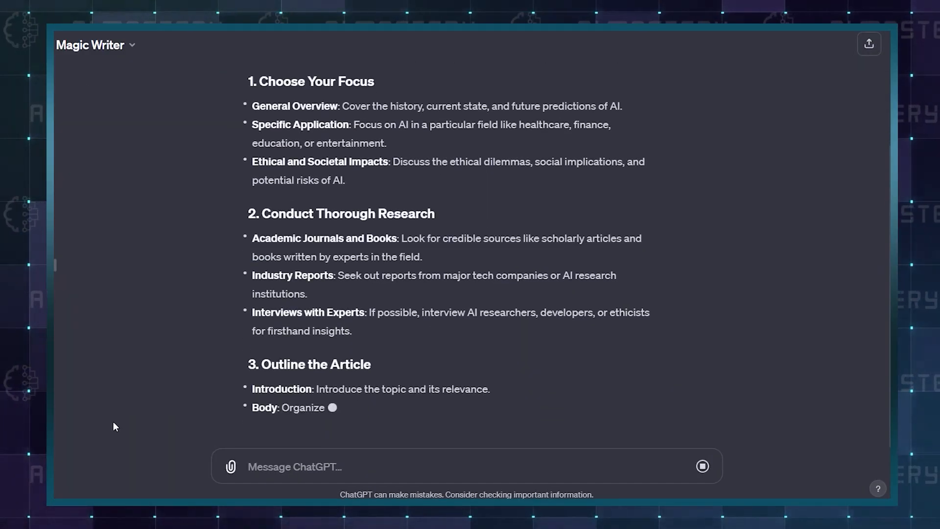
# Send Magic Writer 'I want to write a full article about artificial intelligence'.
pyautogui.scroll(-3)
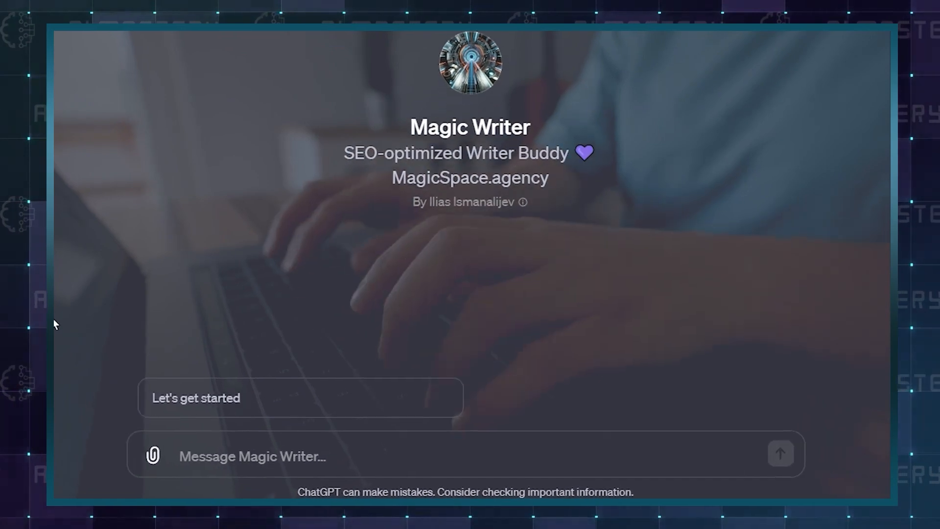
pyautogui.write('I want to write a full article about artificial intelligence')
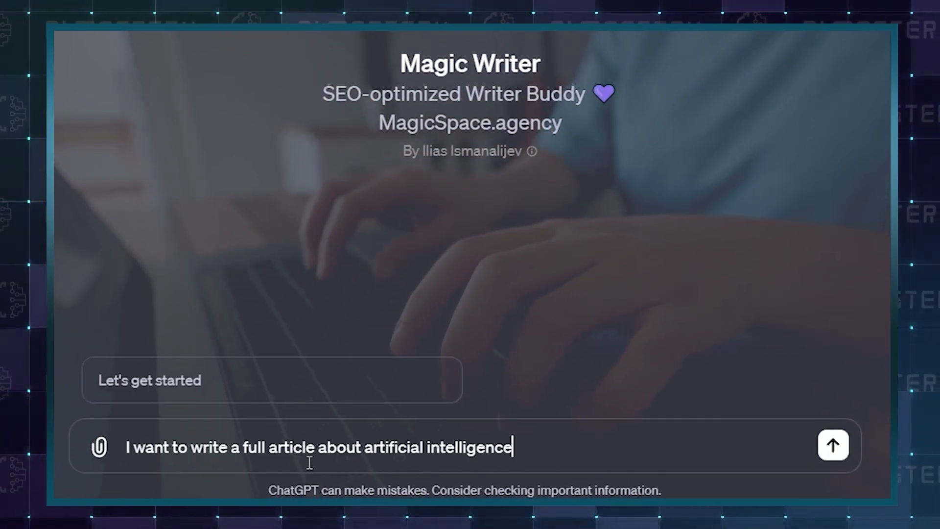
pyautogui.click(832, 446)
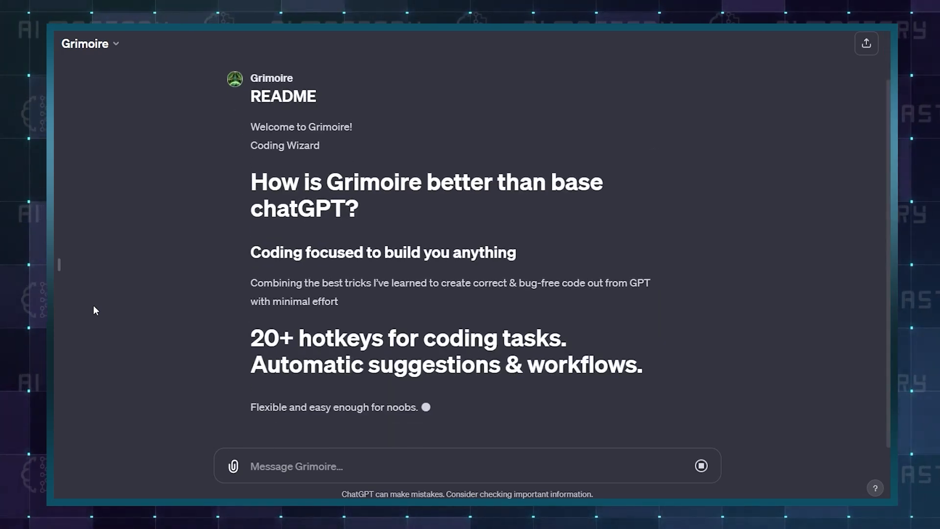
# View Grimoire's README, then send 'NYC' to Visual Weather Artist for a weather report image.
pyautogui.scroll(-3)
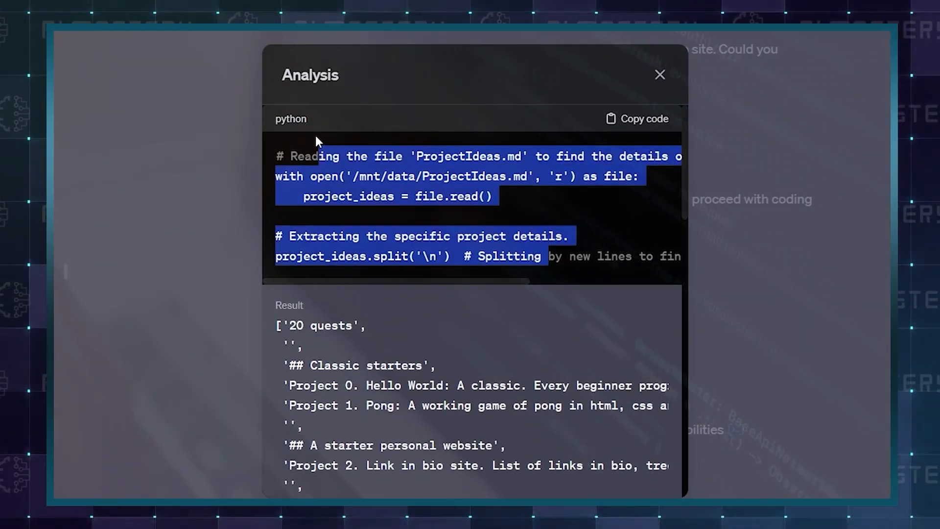
pyautogui.click(642, 118)
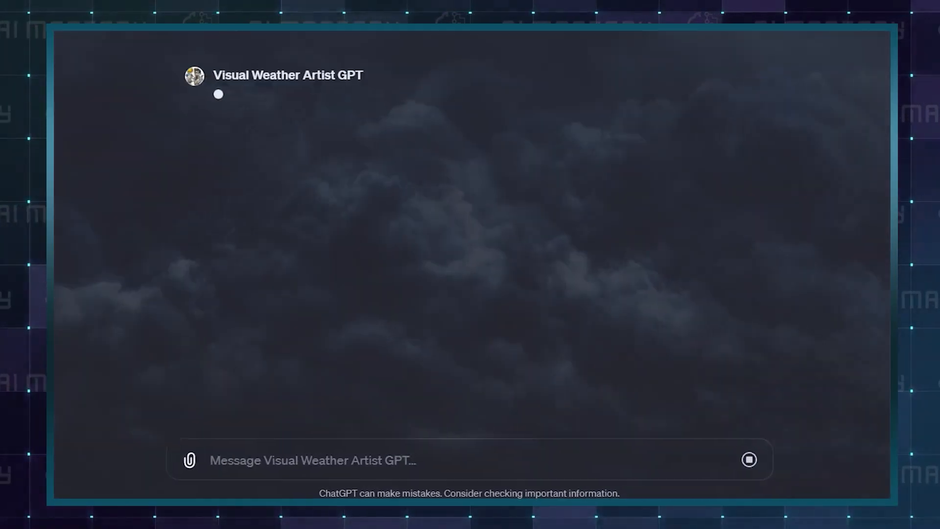
pyautogui.write('NYC')
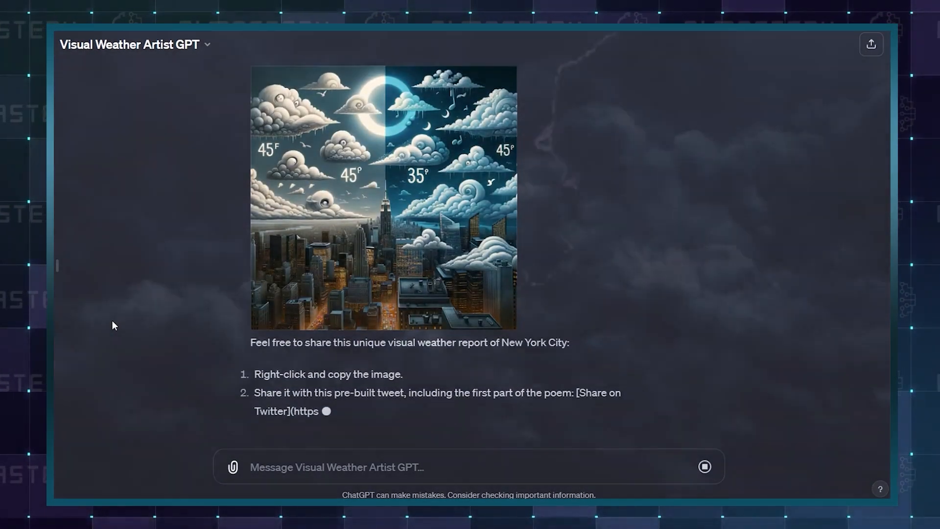
pyautogui.click(383, 198)
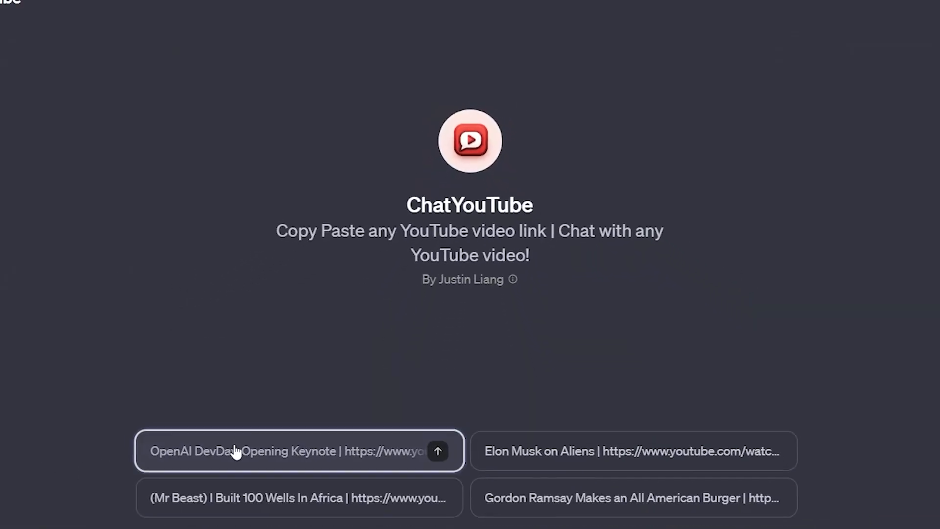
# Ask ChatYouTube about the 'OpenAI DevDay Opening Keynote' starter prompt, then move on to Canva.
pyautogui.click(437, 451)
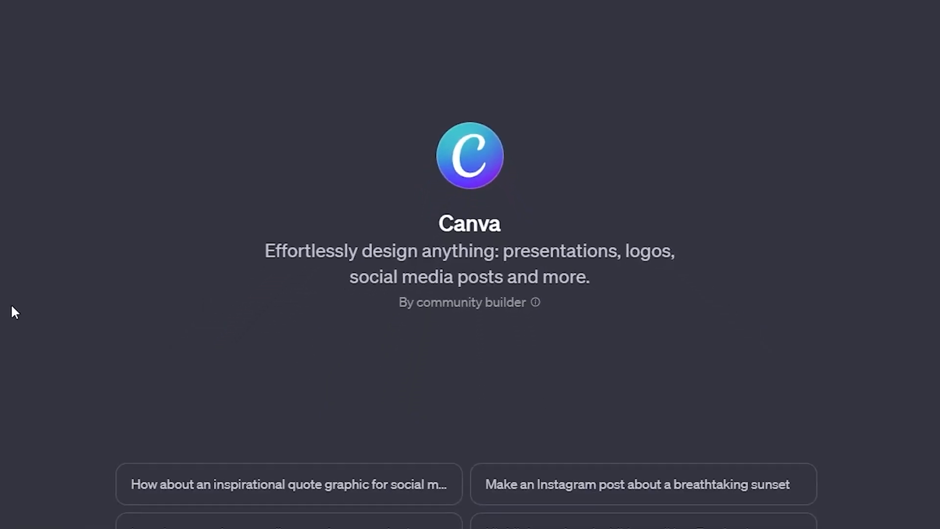
pyautogui.click(642, 484)
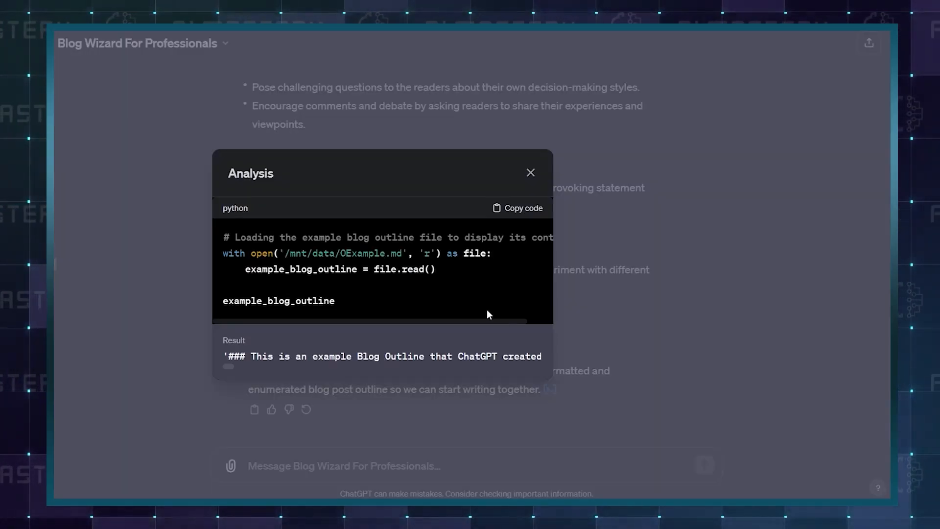
# View Blog Wizard's Analysis popup with the example blog outline code.
pyautogui.click(530, 172)
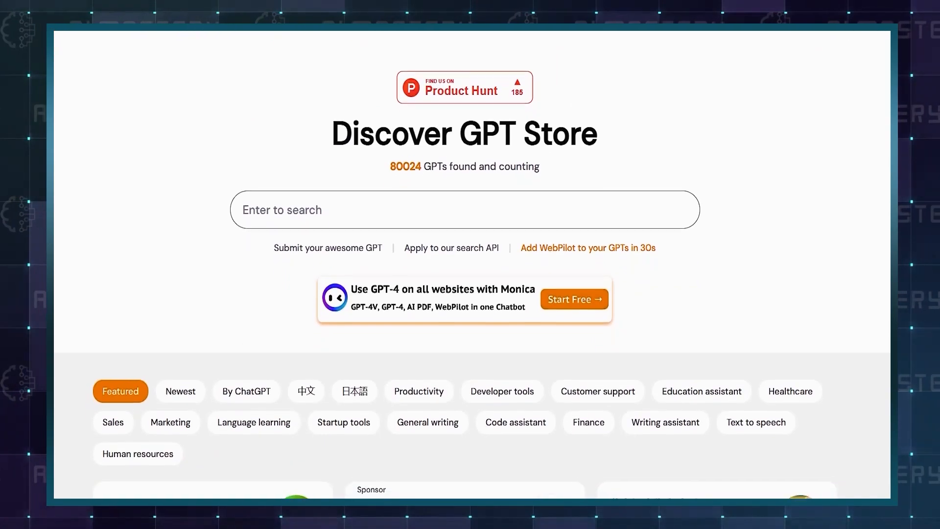
pyautogui.scroll(-3)
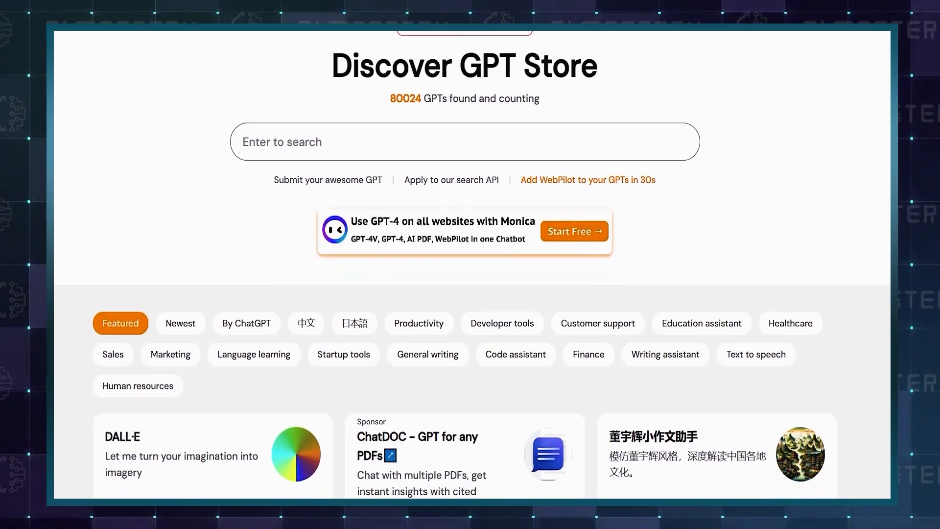
pyautogui.scroll(-3)
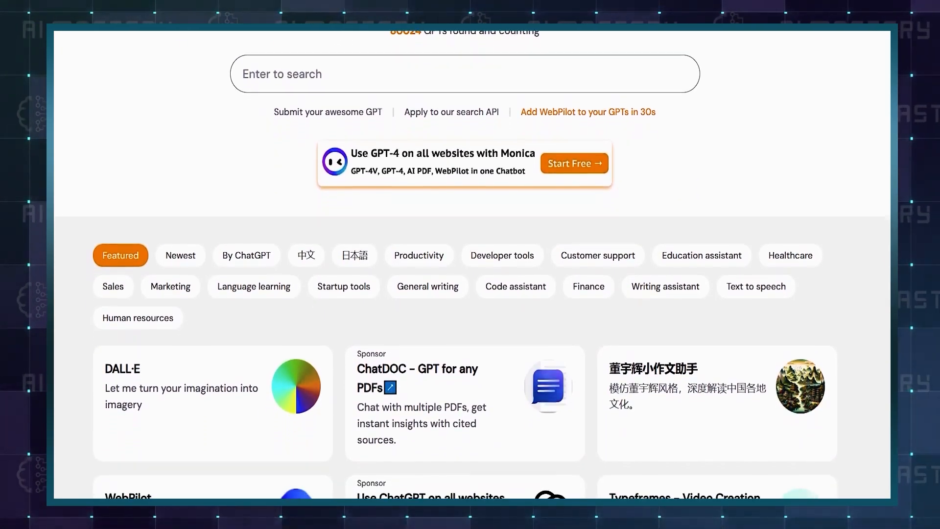